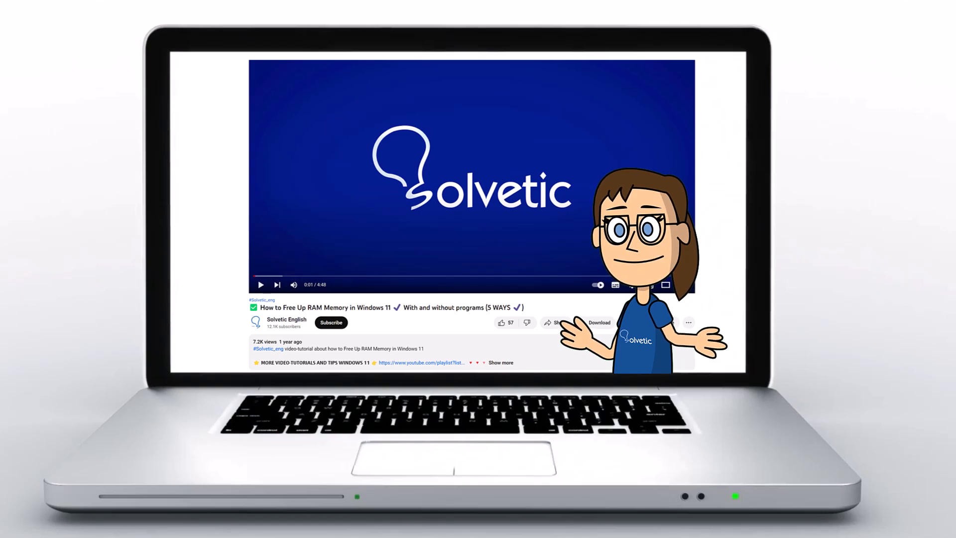
Step: Open Word's File backstage for the new document reading 'Solvetic Internet'
{"action": "left_click", "coordinate": [501, 362]}
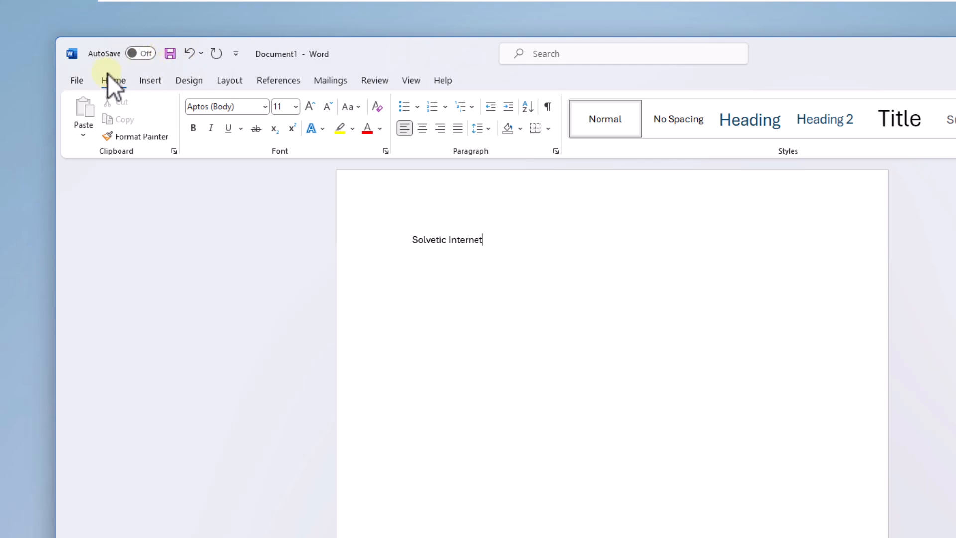
{"action": "left_click", "coordinate": [76, 79]}
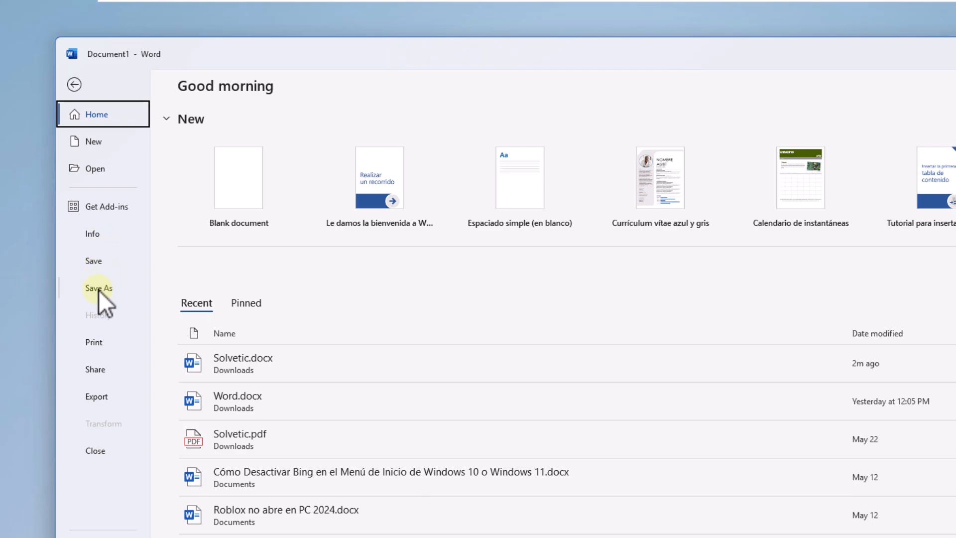
Step: Use Save As to store 'Solvetic Internet.docx' in the Downloads folder
{"action": "left_click", "coordinate": [98, 288]}
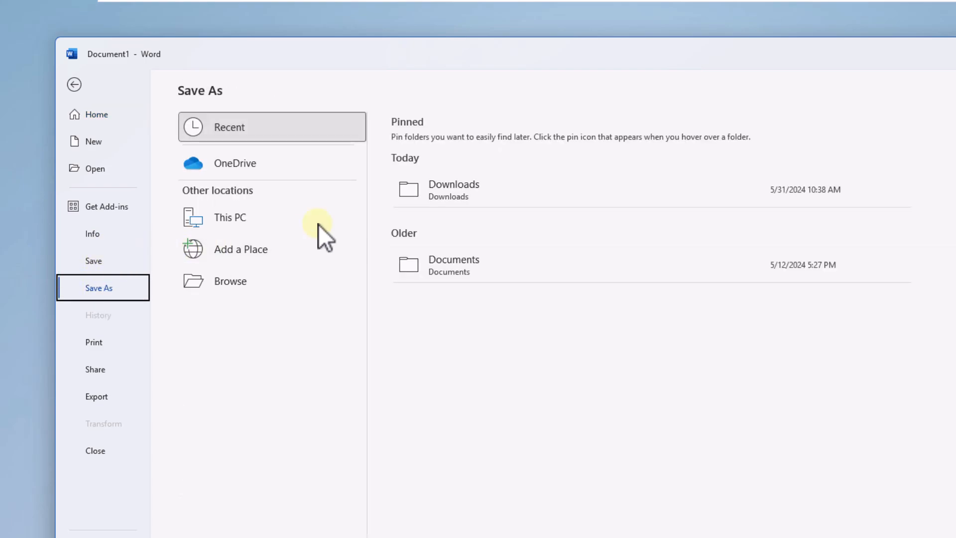
{"action": "mouse_move", "coordinate": [266, 304]}
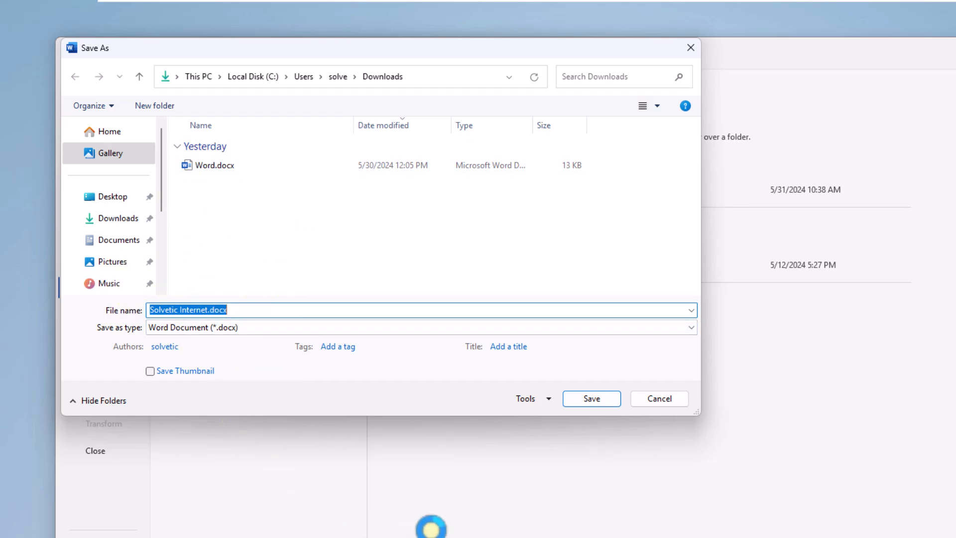
{"action": "left_click", "coordinate": [589, 398]}
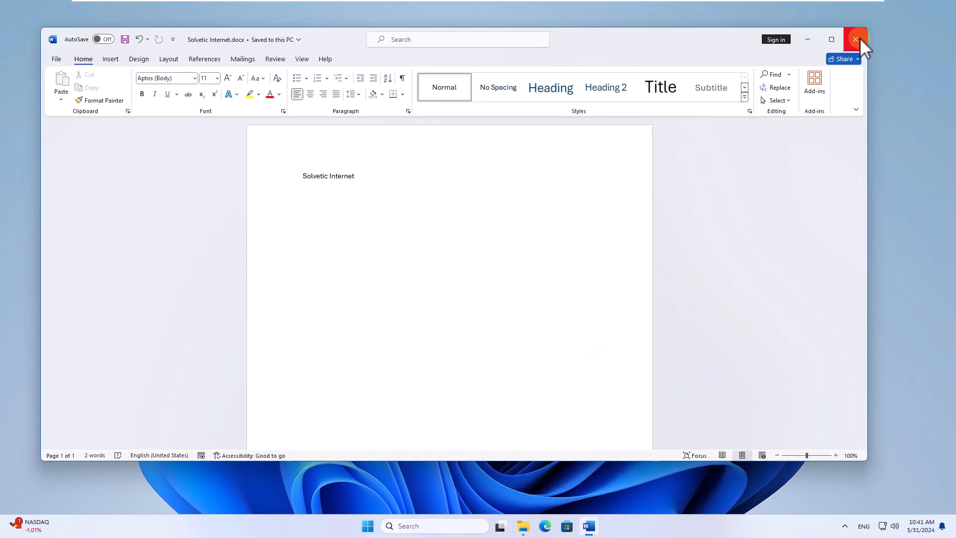
Step: Close Word, check 'Solvetic Internet.docx' is listed in Explorer's Downloads, and close Explorer
{"action": "left_click", "coordinate": [855, 39]}
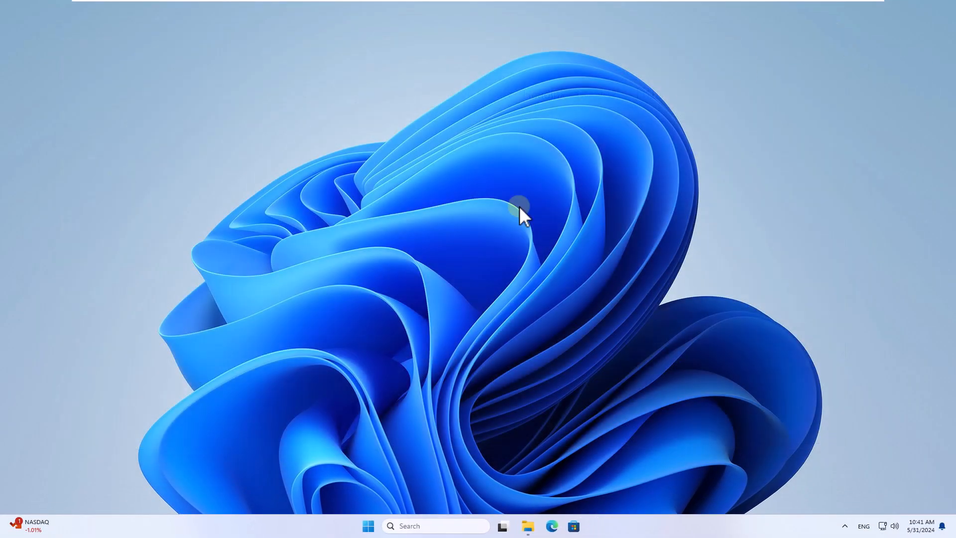
{"action": "left_click", "coordinate": [526, 526]}
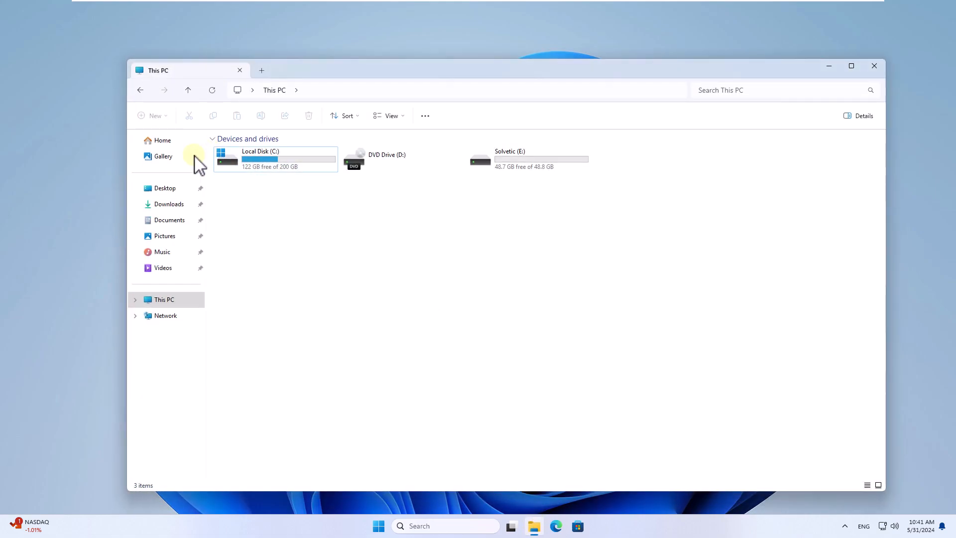
{"action": "left_click", "coordinate": [168, 203]}
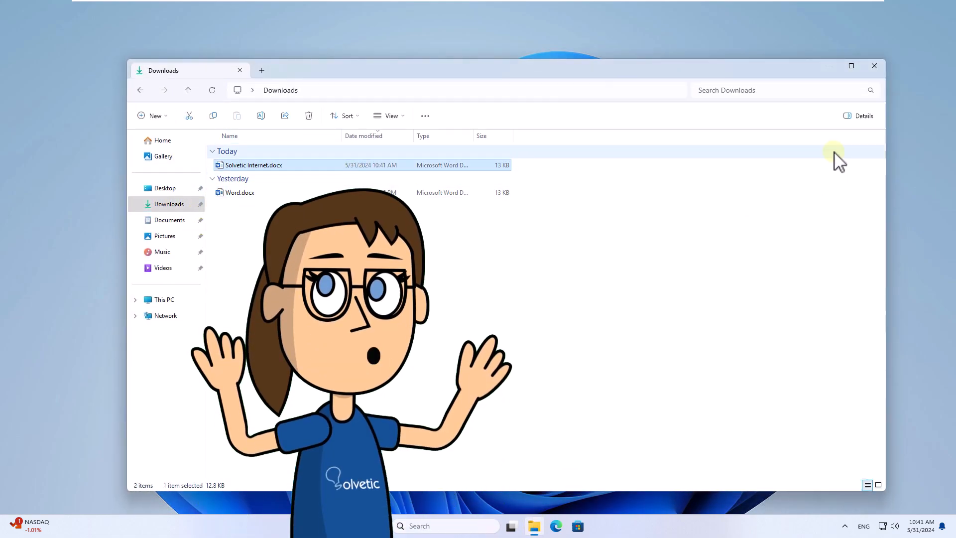
{"action": "left_click", "coordinate": [874, 65]}
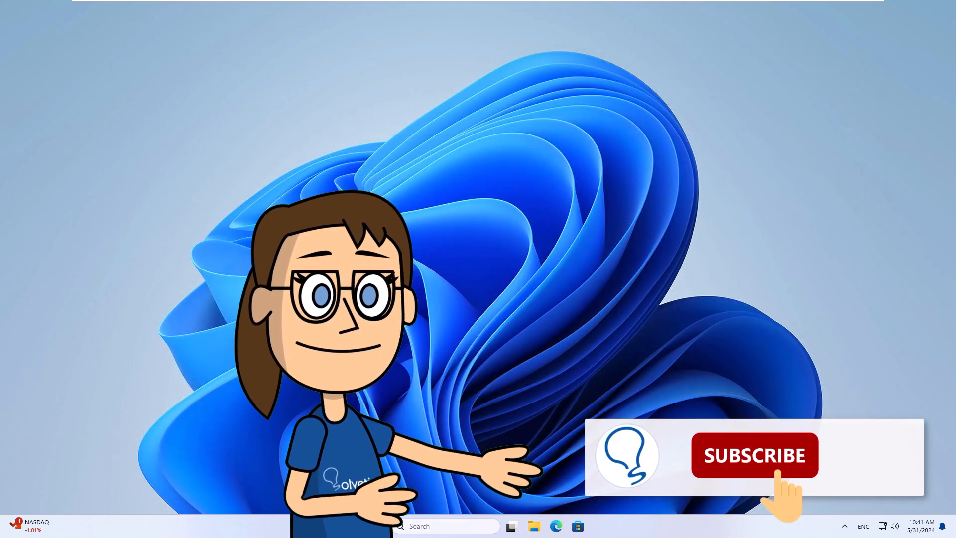